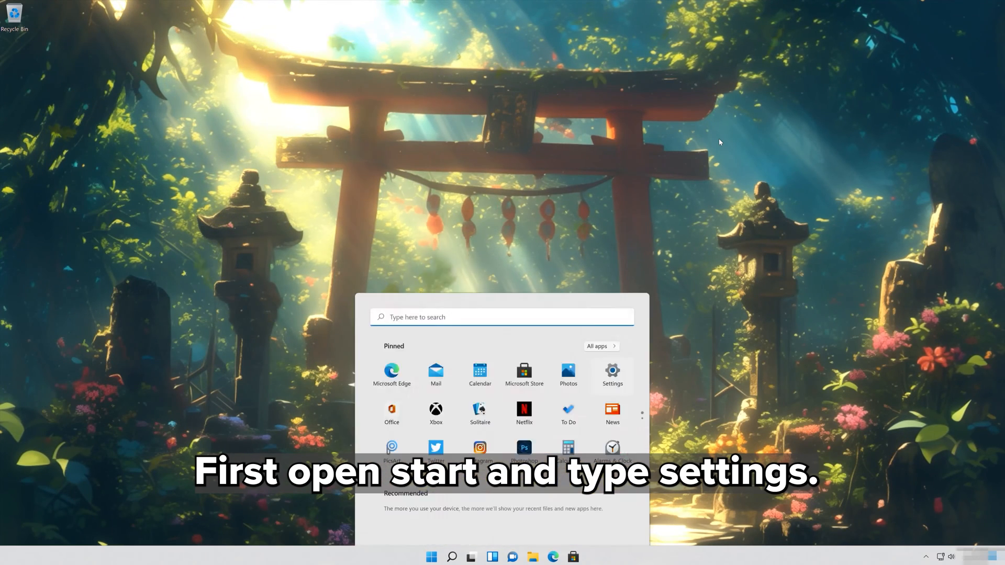
# Step: Search 'settings' from Start and launch the Settings app
pyautogui.write('settings')
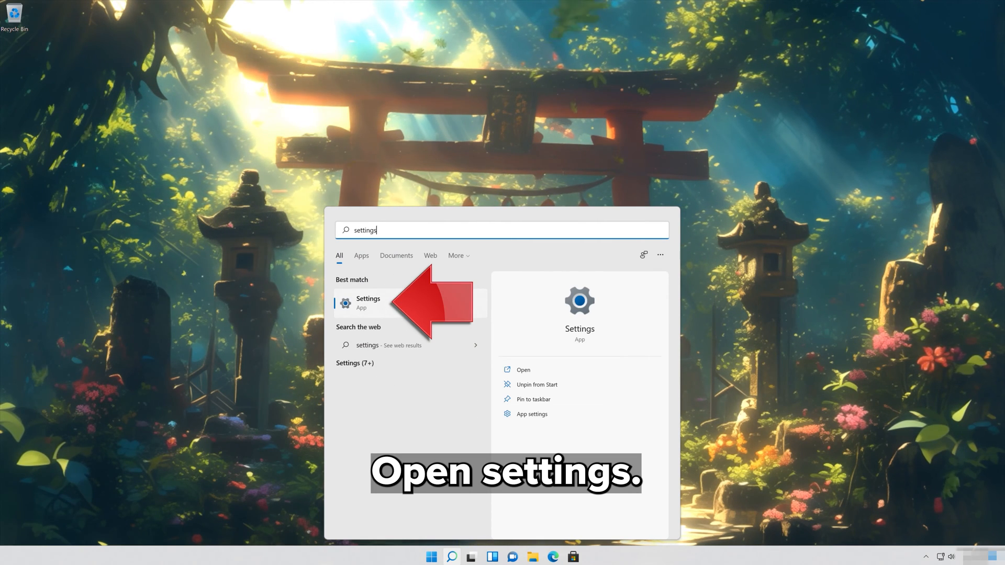
pyautogui.click(369, 302)
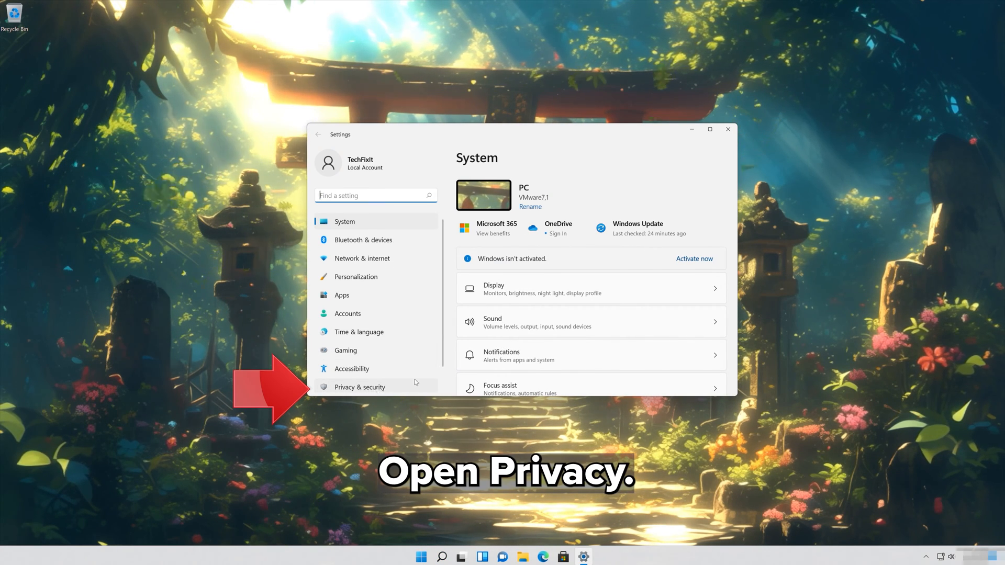
# Step: Go to Privacy & security and scroll down to the Camera permission entry
pyautogui.click(360, 388)
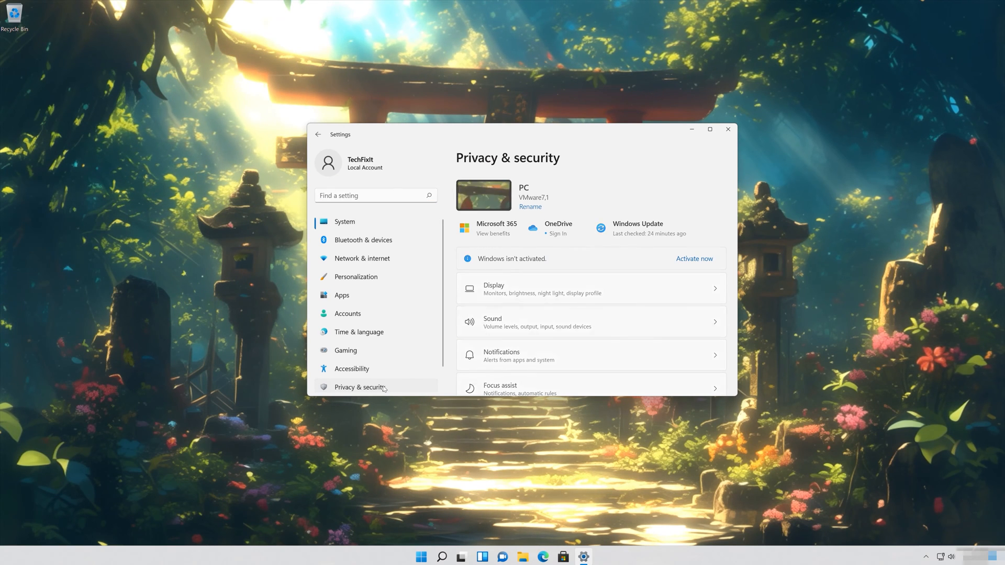
pyautogui.scroll(-3)
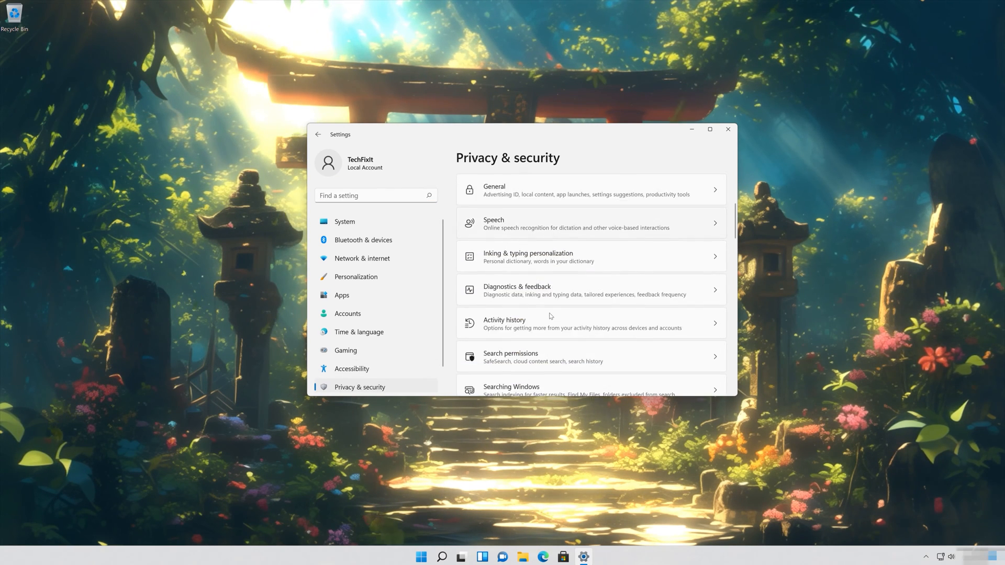
pyautogui.scroll(-3)
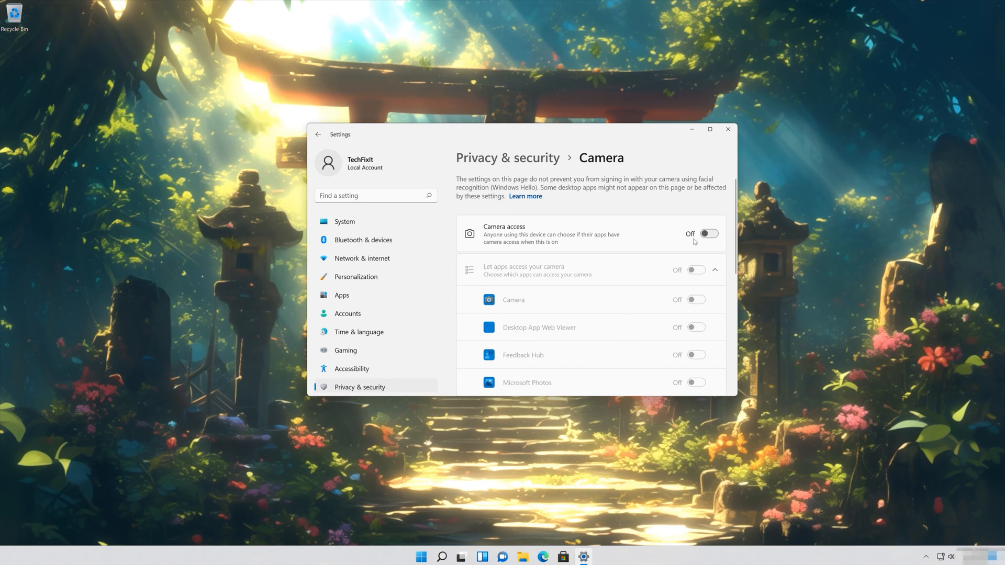
# Step: Turn on Camera access, app camera access and desktop app camera access, then close Settings
pyautogui.click(709, 234)
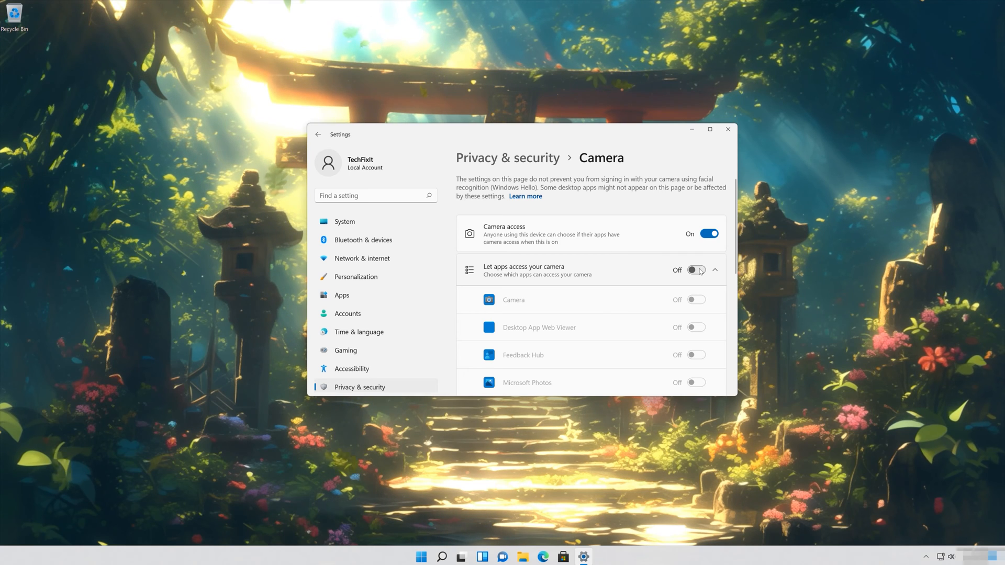
pyautogui.click(696, 270)
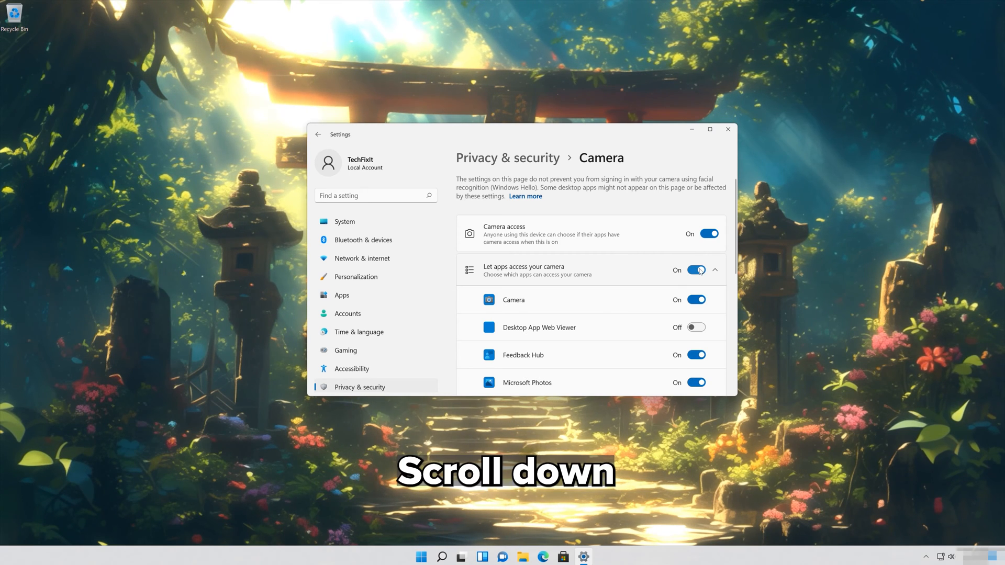
pyautogui.scroll(-3)
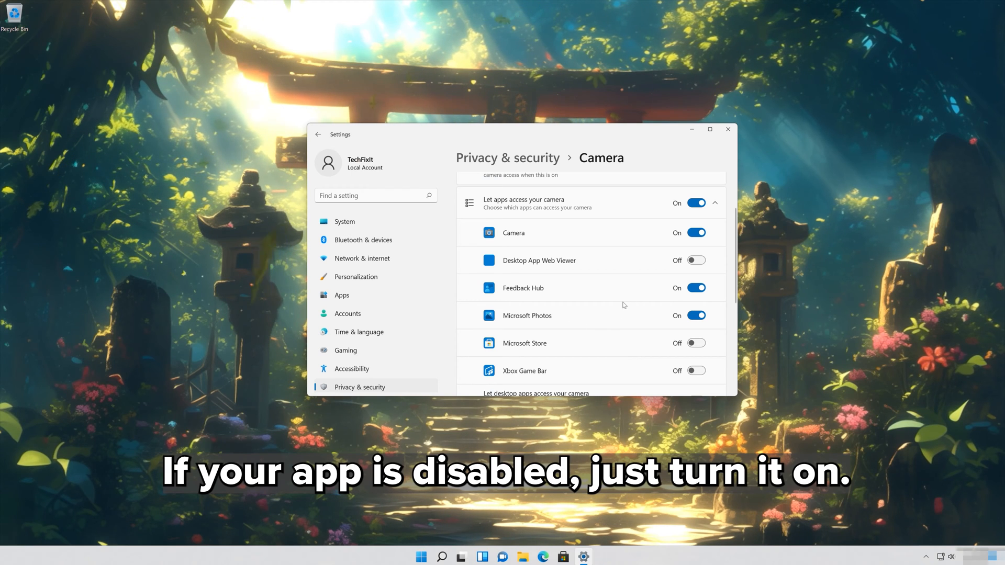
pyautogui.scroll(-3)
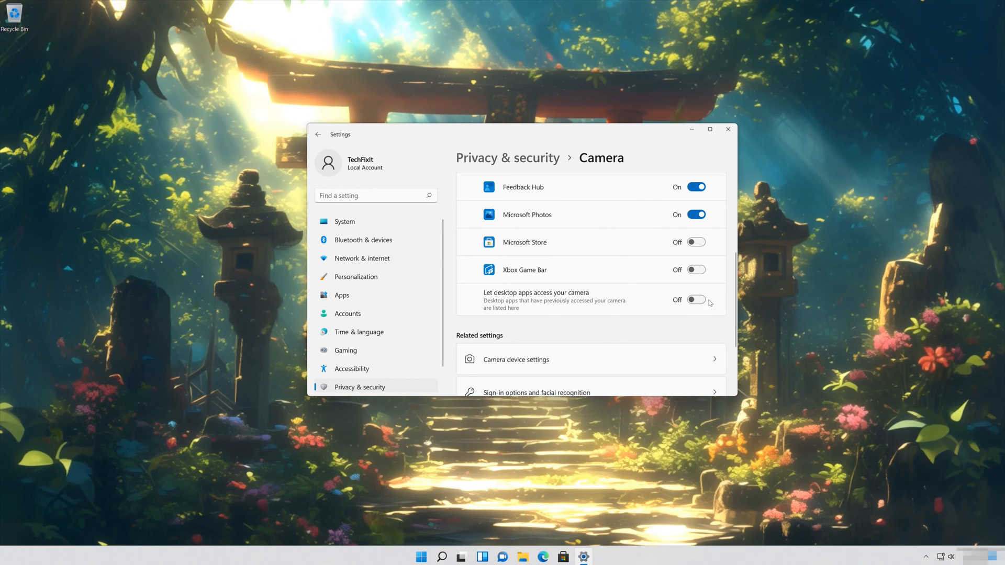
pyautogui.click(696, 300)
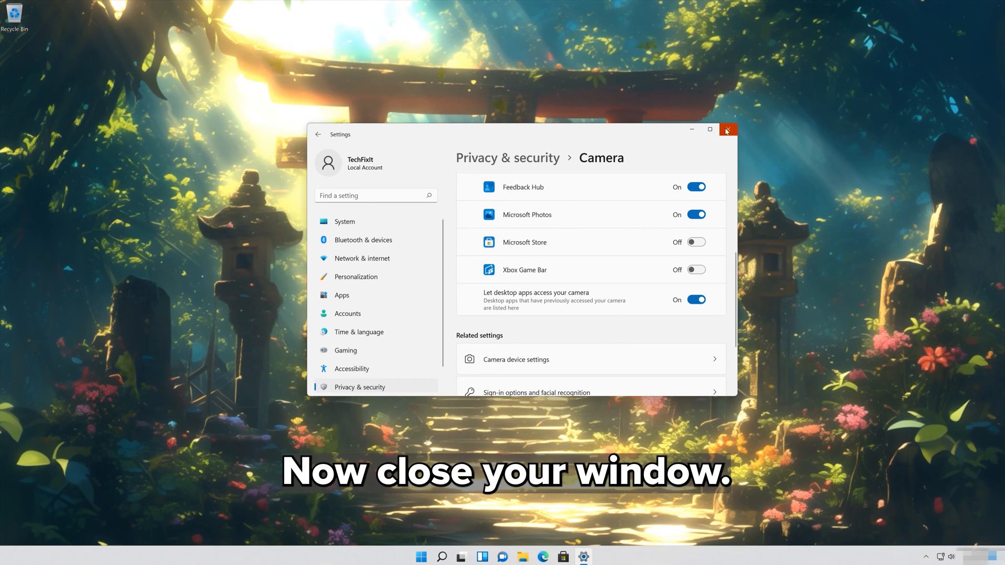
pyautogui.click(729, 130)
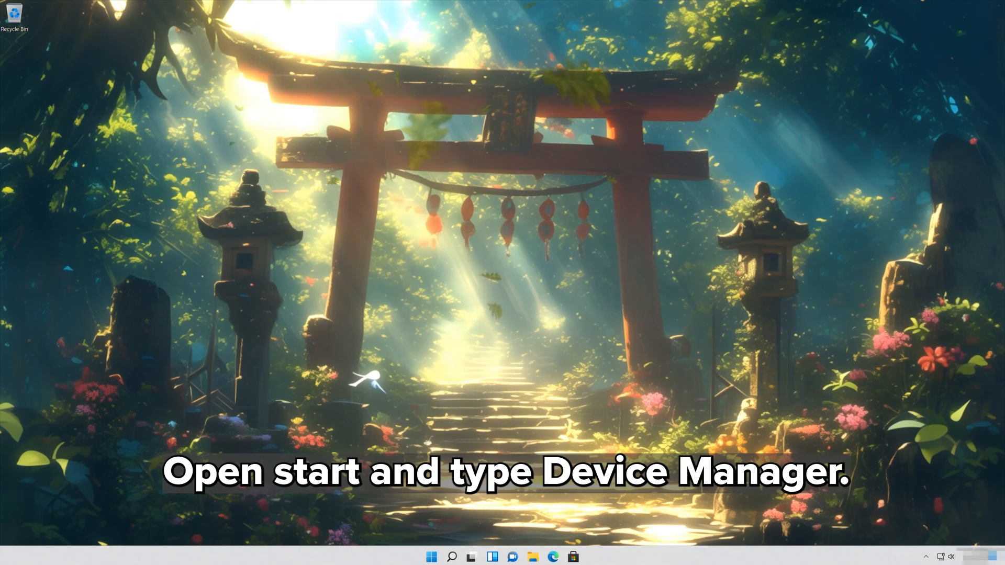
# Step: Search 'device manager' from Start to launch Device Manager
pyautogui.click(432, 555)
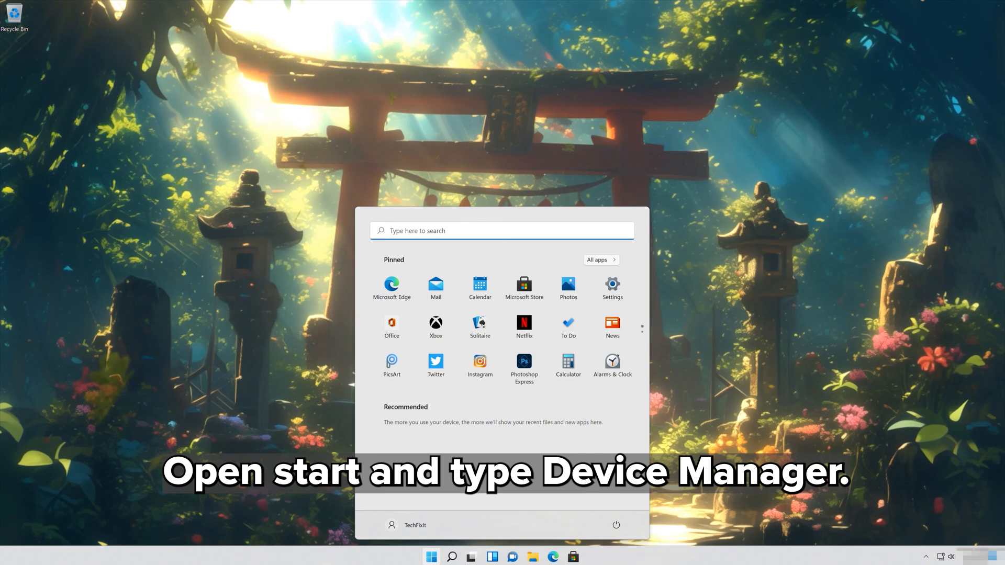
pyautogui.write('device ma')
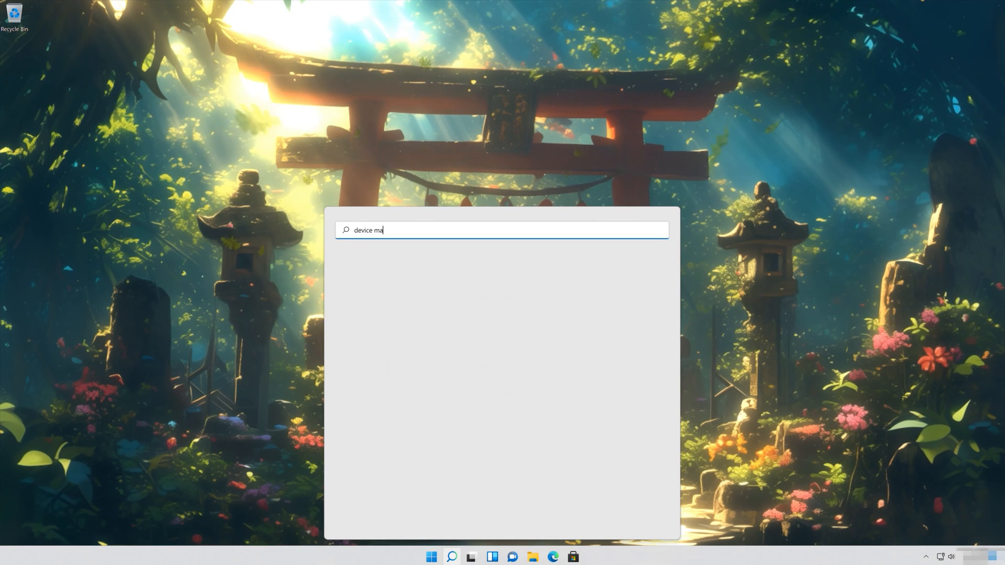
pyautogui.write('nager')
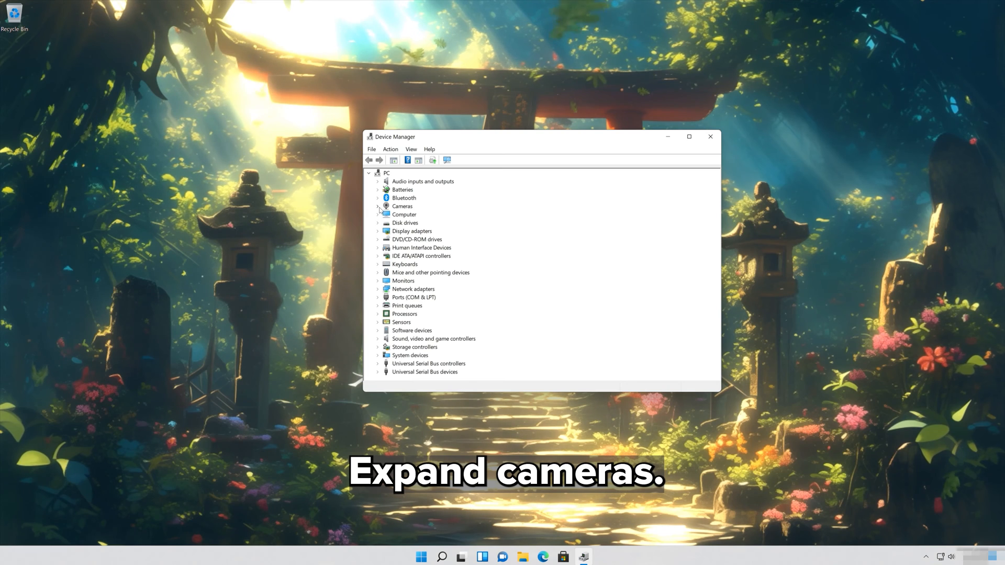
# Step: Expand Cameras and bring up Properties for the first Integrated Webcam
pyautogui.click(378, 206)
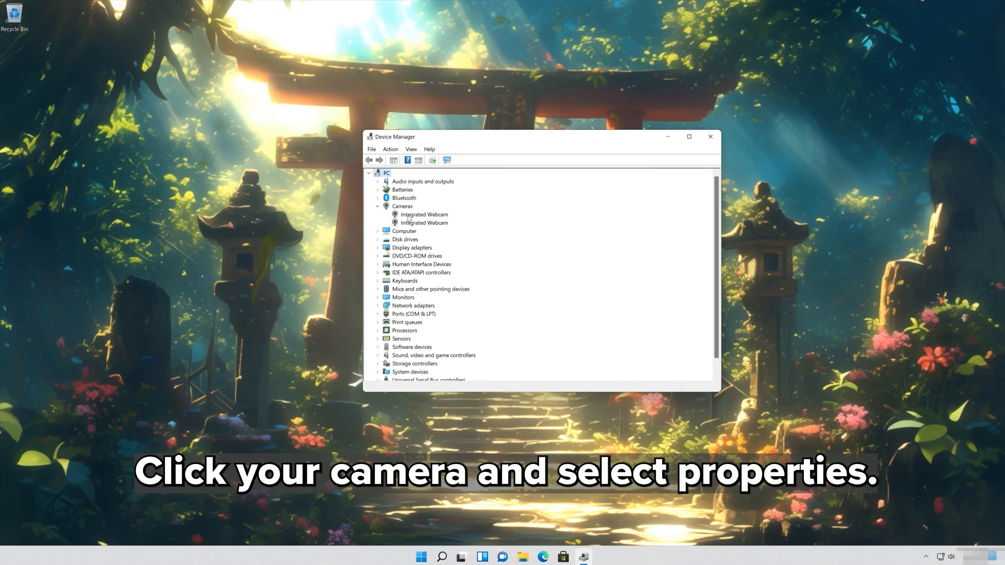
pyautogui.click(425, 214)
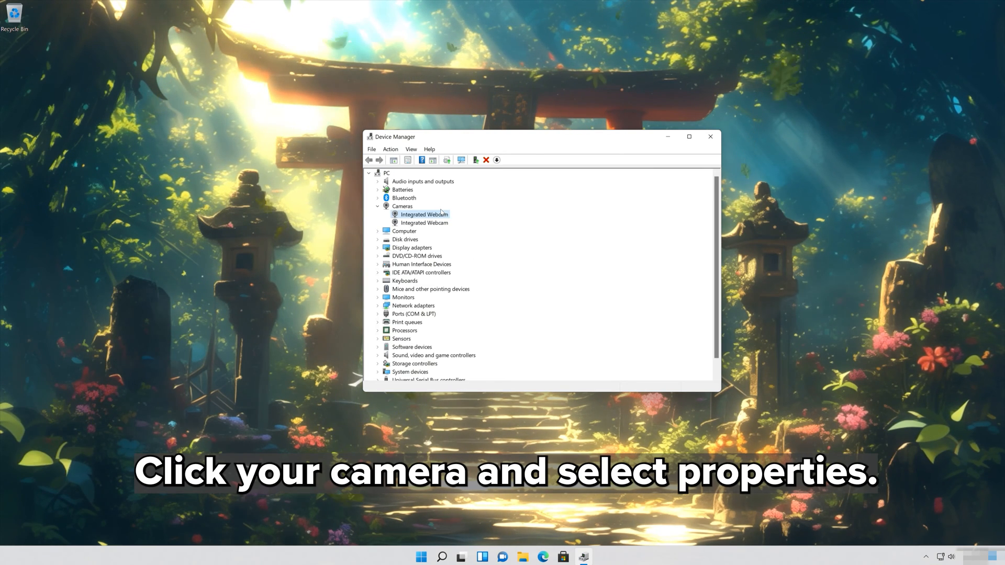
pyautogui.rightClick(424, 213)
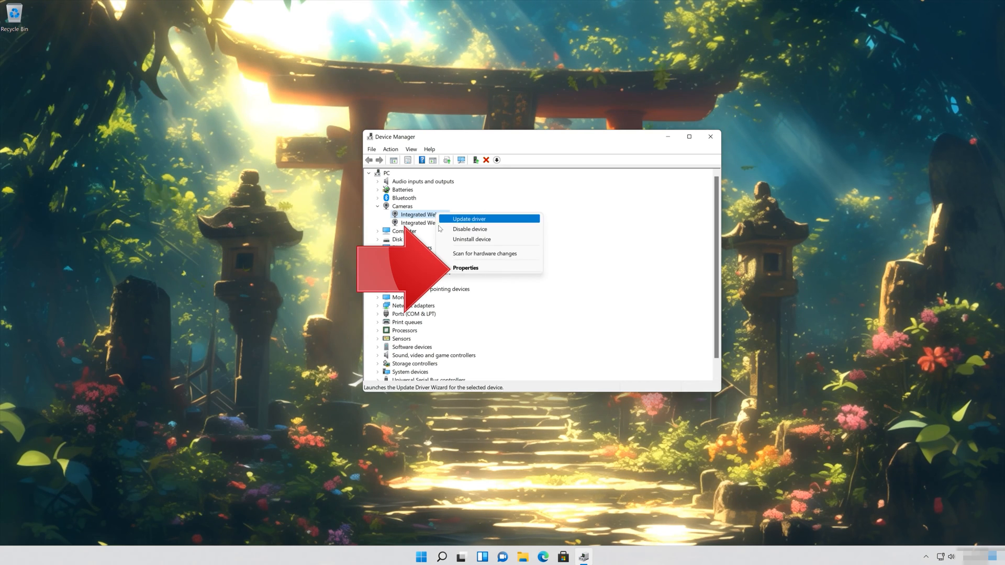
pyautogui.moveTo(477, 268)
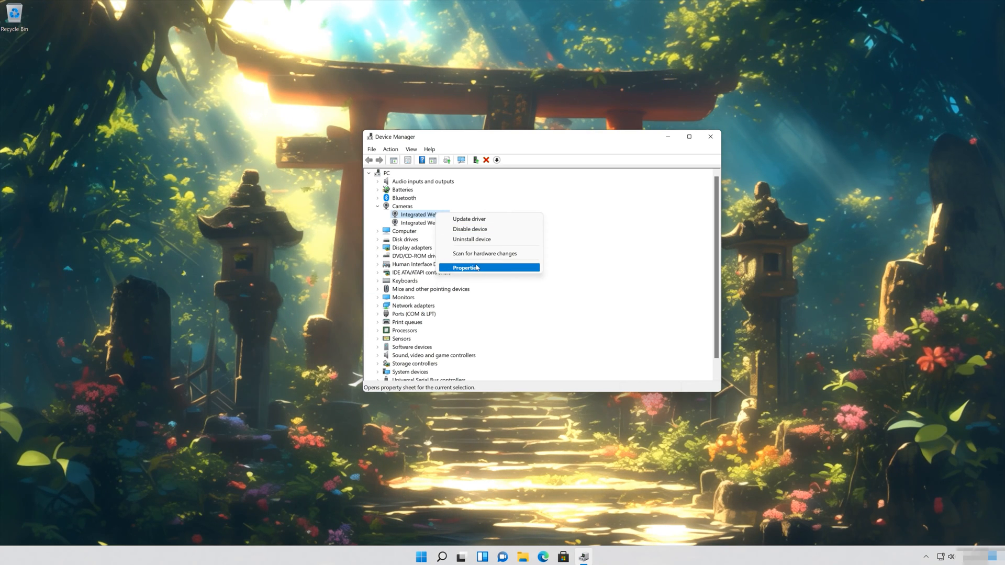
pyautogui.click(466, 268)
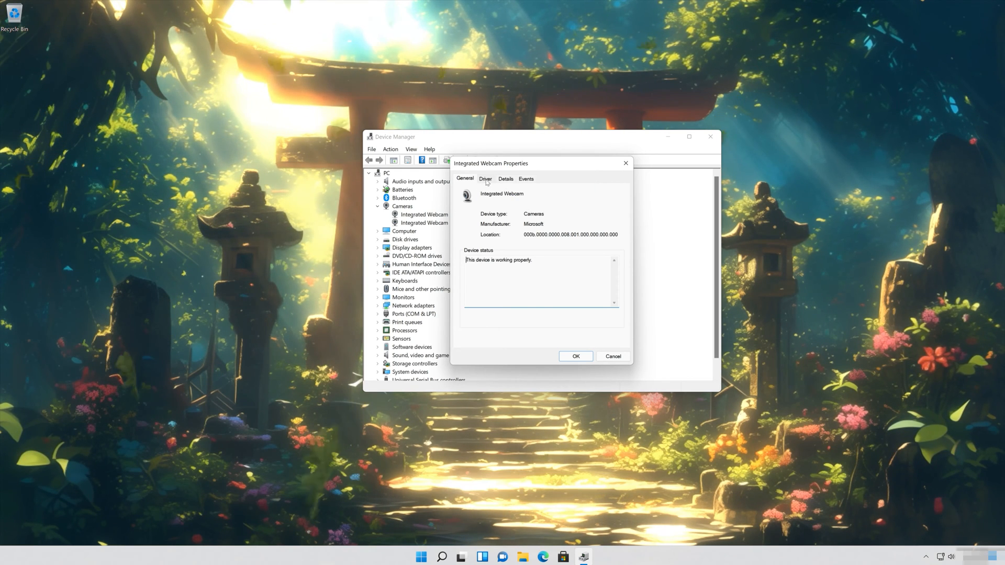
# Step: From the webcam's Driver tab, launch the Update Driver wizard
pyautogui.click(485, 178)
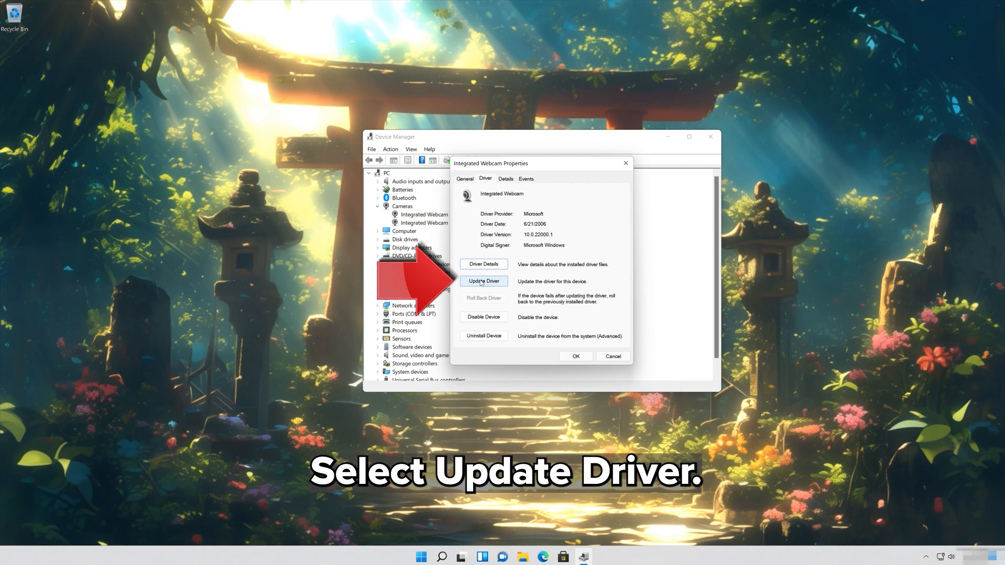
pyautogui.click(484, 280)
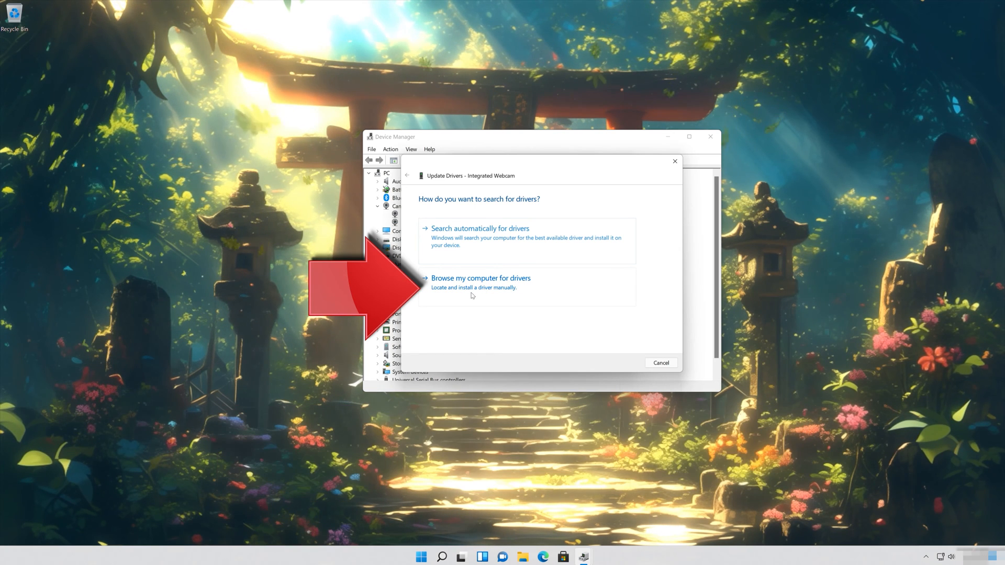
# Step: Pick USB Video Device from the local driver list, install it, then close the wizard and Properties
pyautogui.click(482, 278)
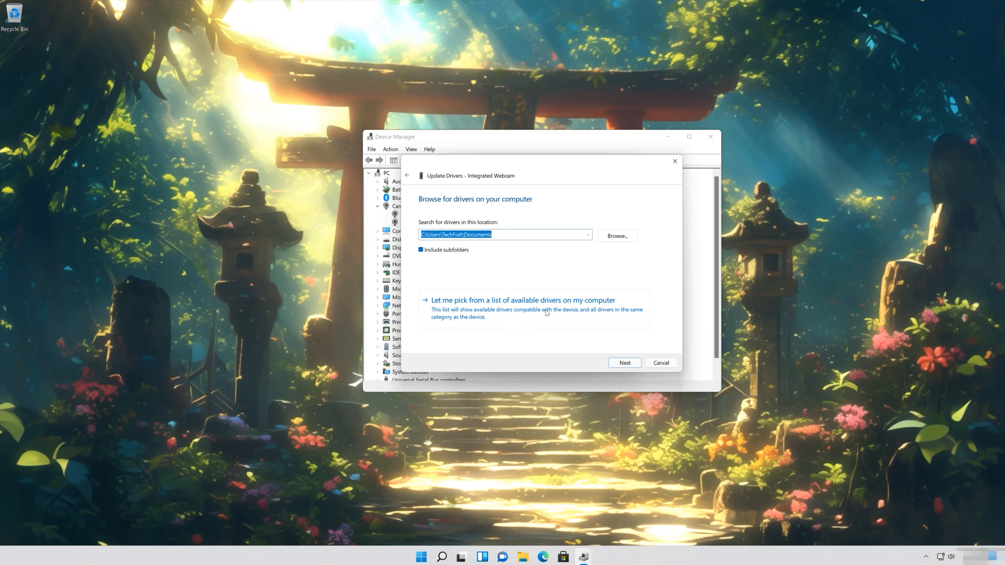
pyautogui.click(525, 299)
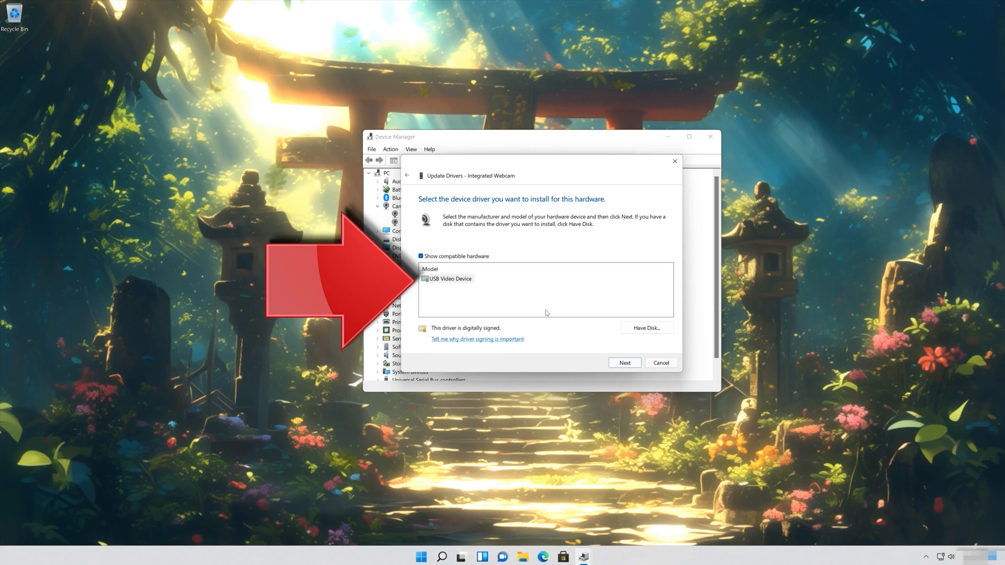
pyautogui.click(450, 278)
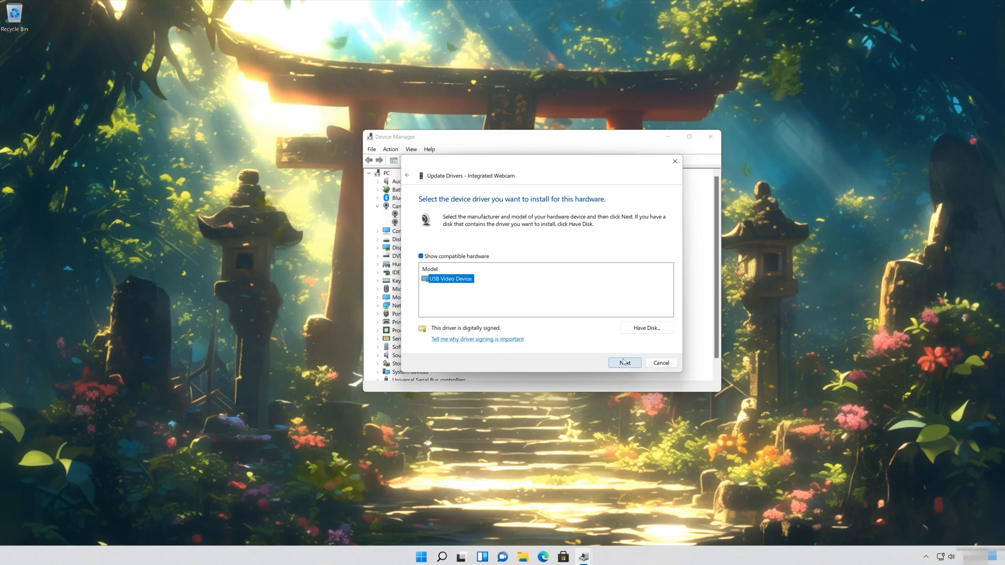
pyautogui.click(624, 363)
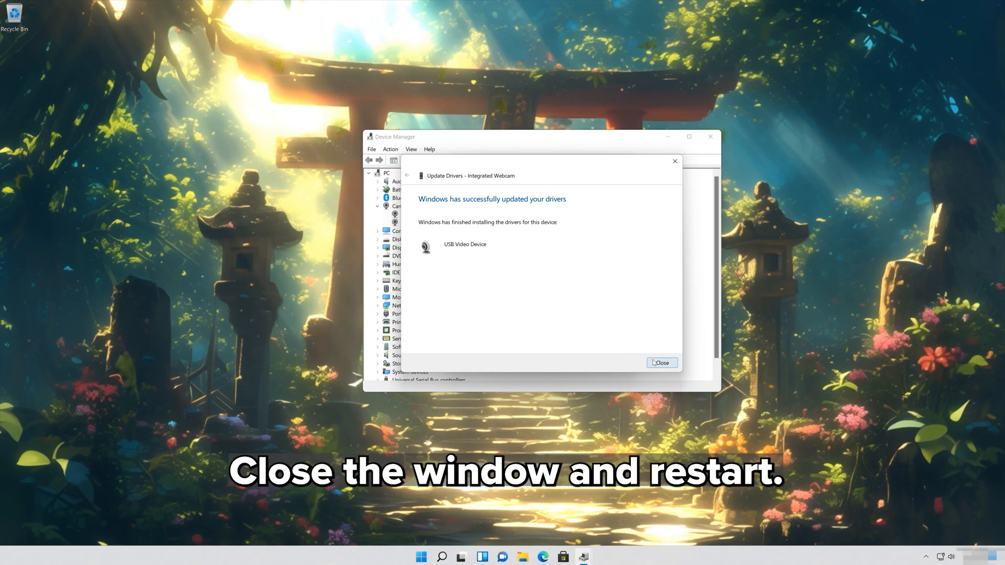
pyautogui.click(662, 362)
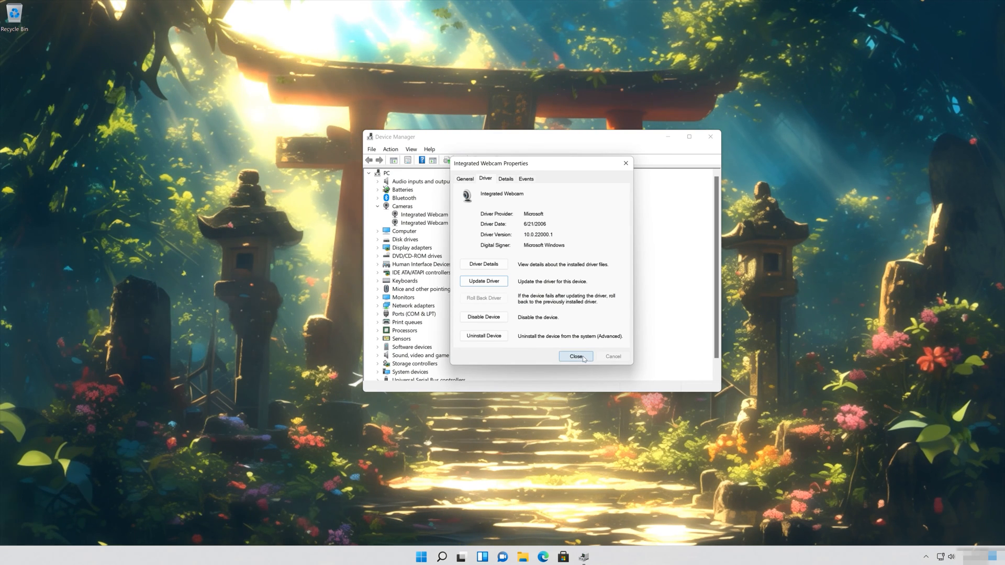
pyautogui.click(576, 356)
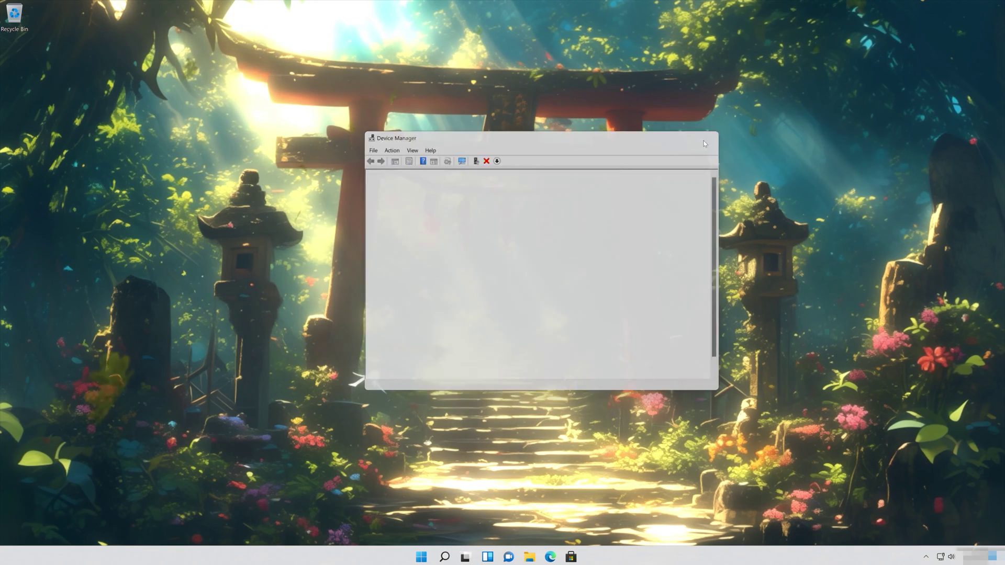
# Step: Reopen Start and search 'device' to bring up Device Manager as best match
pyautogui.click(423, 556)
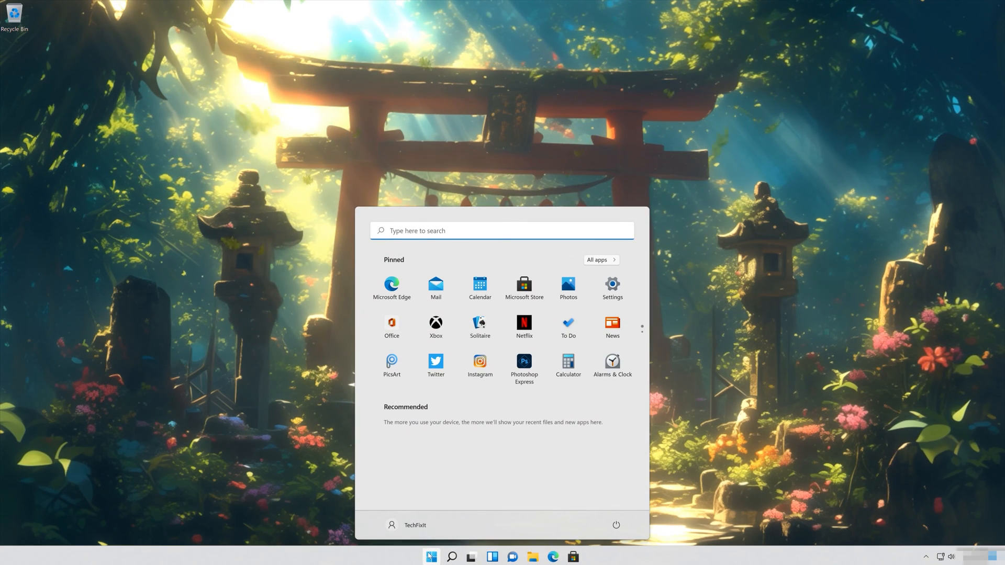
pyautogui.click(615, 525)
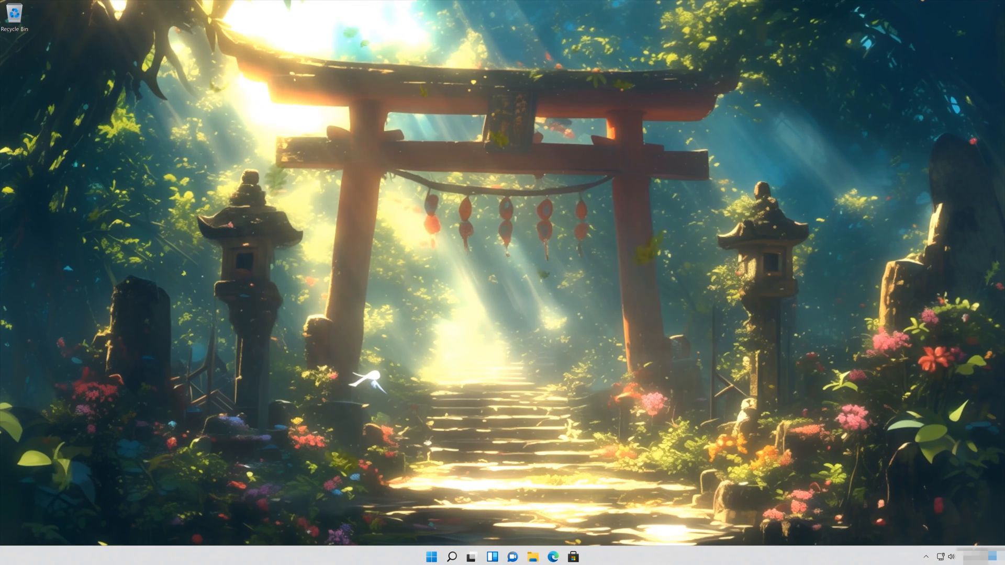
pyautogui.click(432, 557)
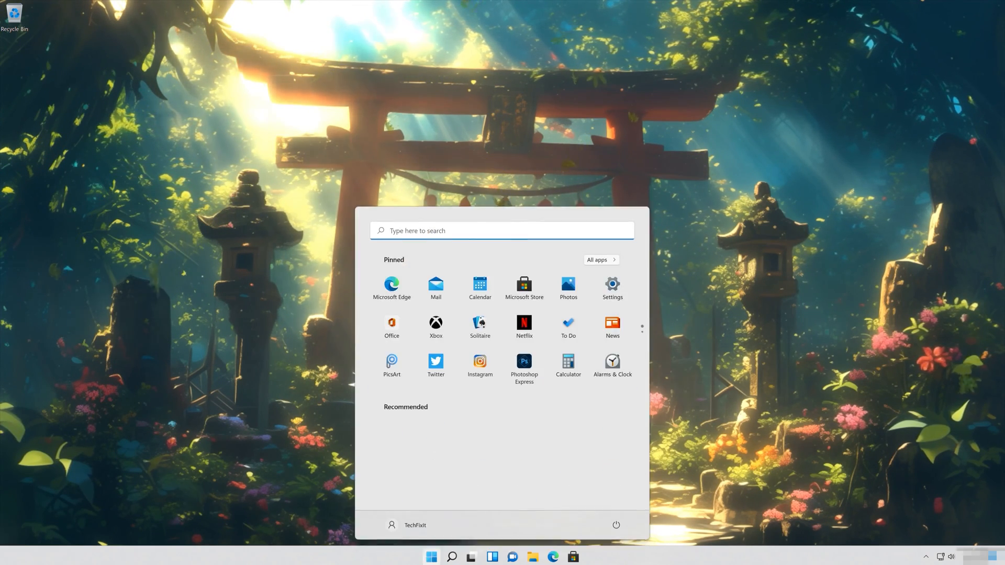
pyautogui.write('device manager')
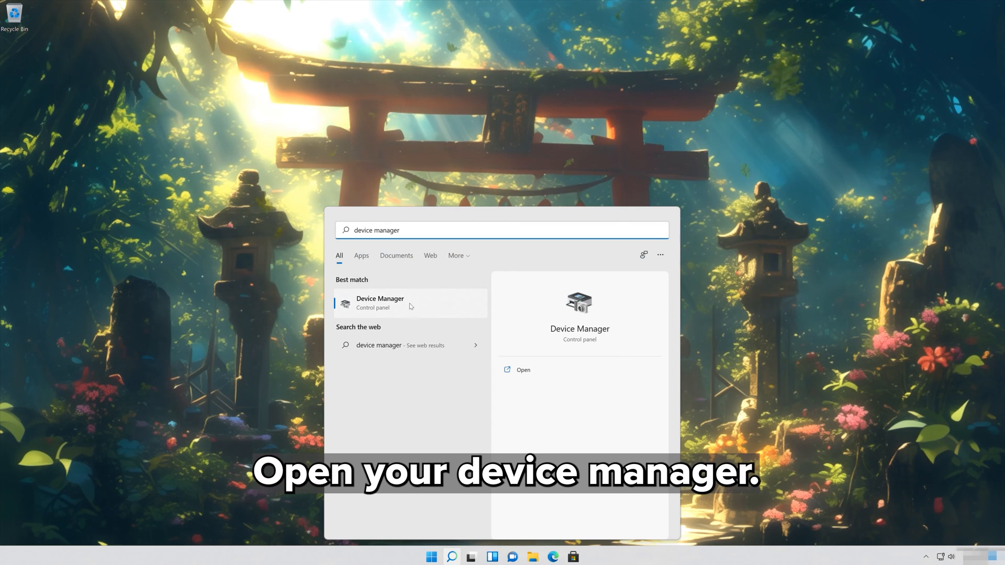
pyautogui.moveTo(406, 310)
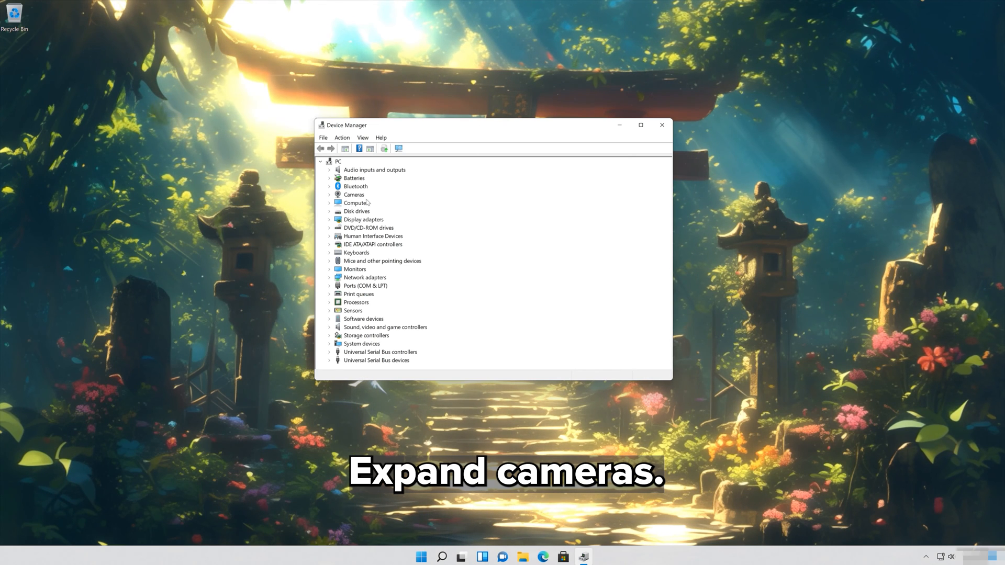
# Step: Expand Cameras and bring up the context menu of the first Integrated Webcam
pyautogui.click(330, 195)
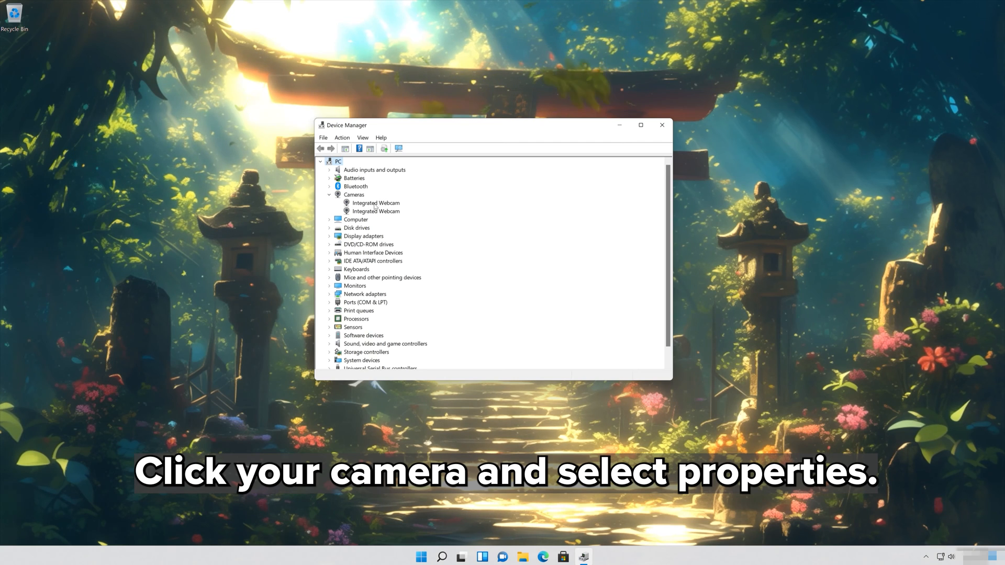
pyautogui.click(376, 203)
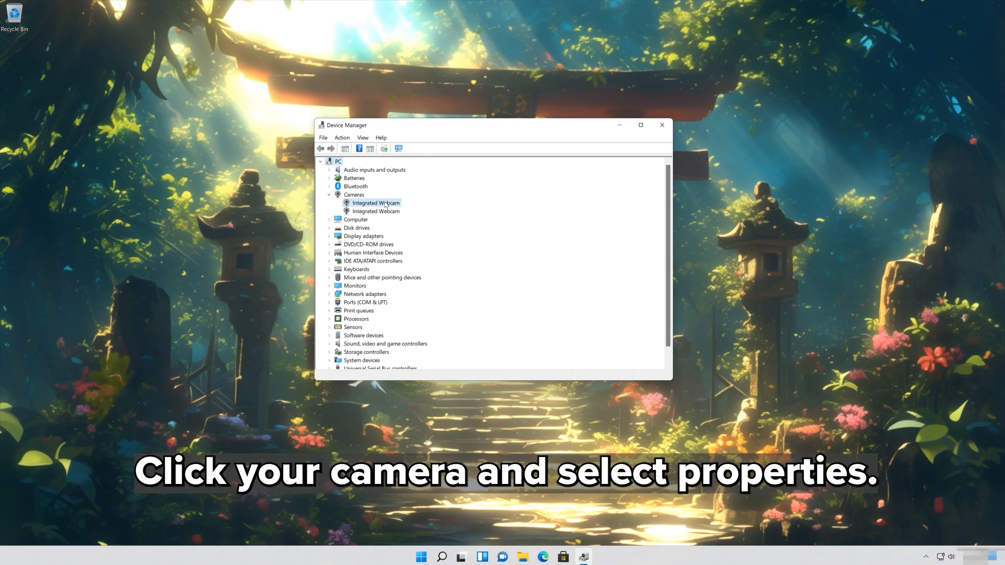
pyautogui.rightClick(375, 203)
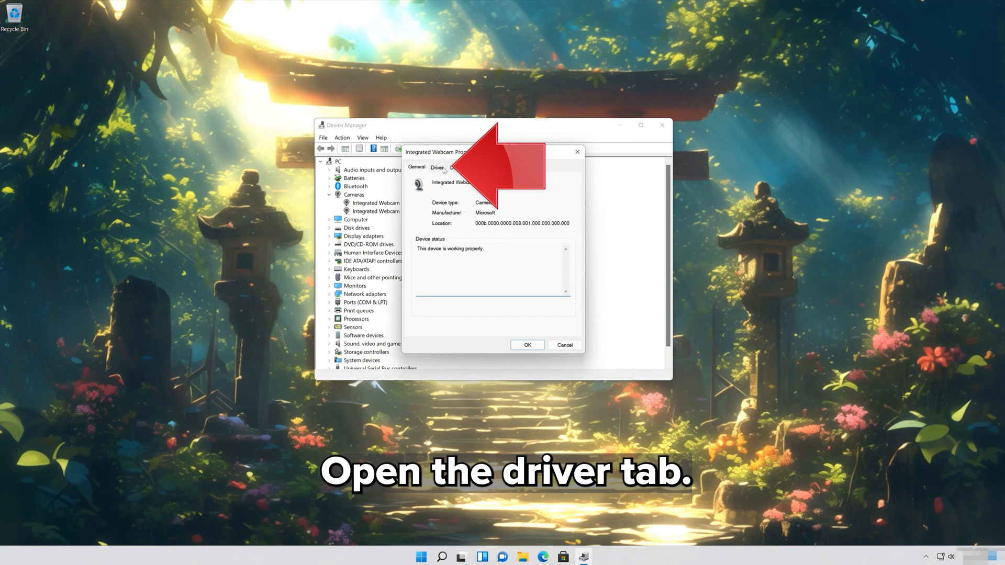
# Step: From the Driver tab, uninstall the Integrated Webcam and confirm the removal
pyautogui.click(437, 167)
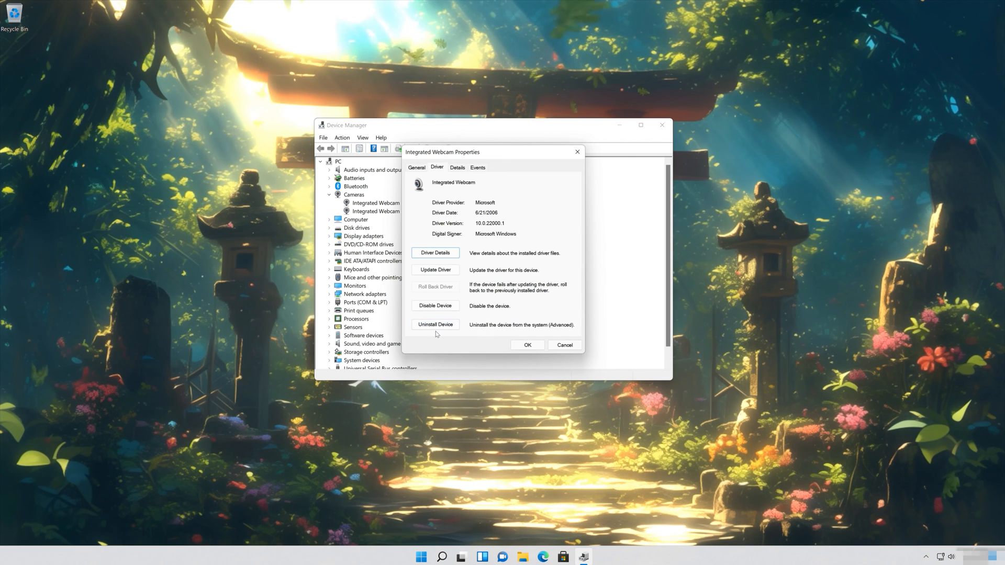
pyautogui.click(435, 324)
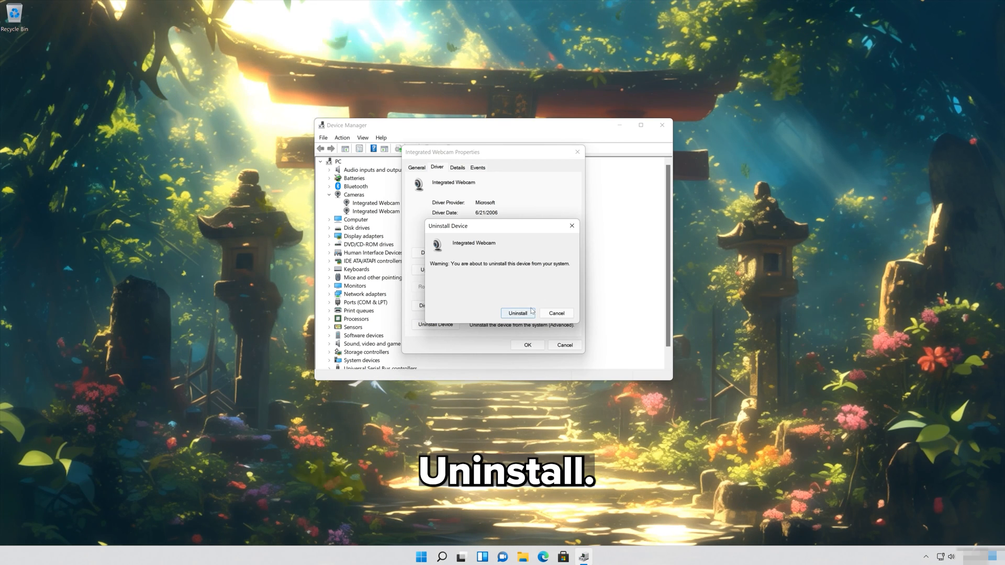
pyautogui.click(517, 313)
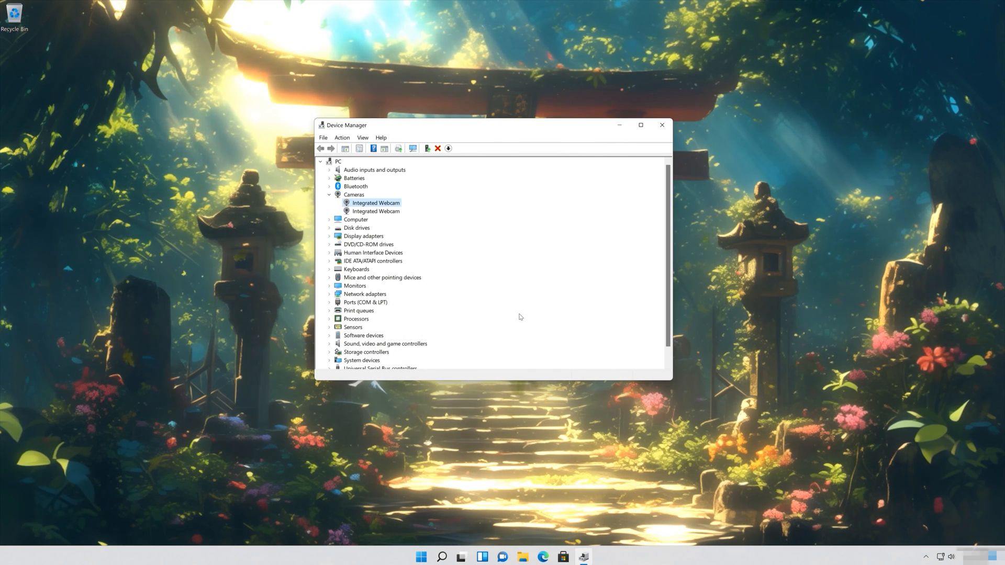
pyautogui.moveTo(647, 167)
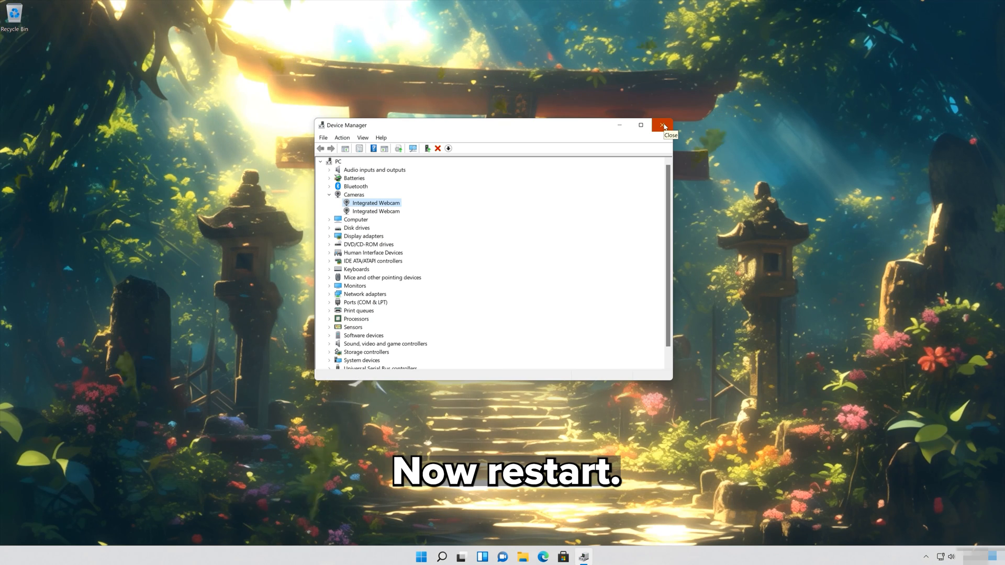
# Step: Close Device Manager and show the Start menu's Sleep, Shut down and Restart power choices
pyautogui.click(661, 126)
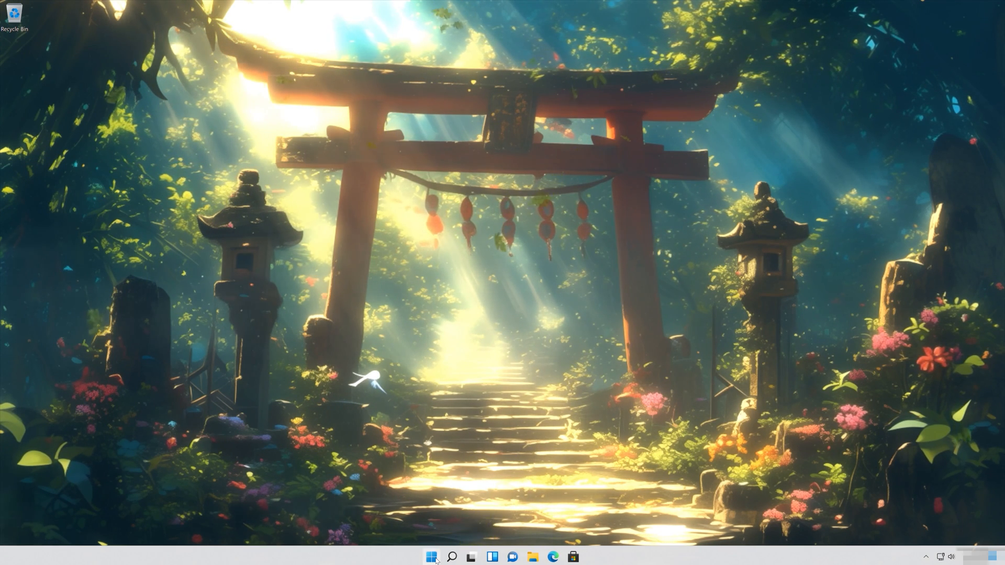
pyautogui.click(431, 557)
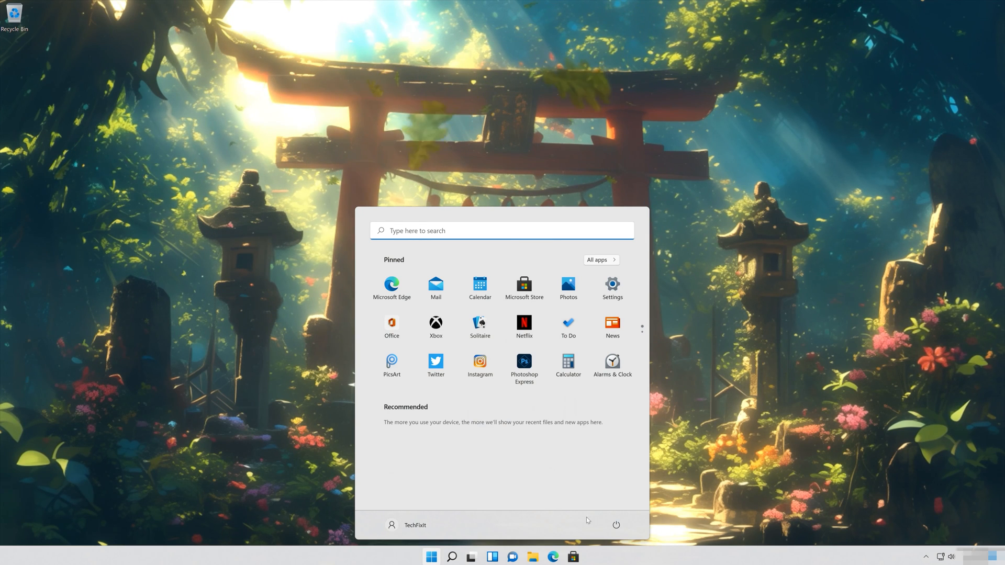
pyautogui.click(615, 525)
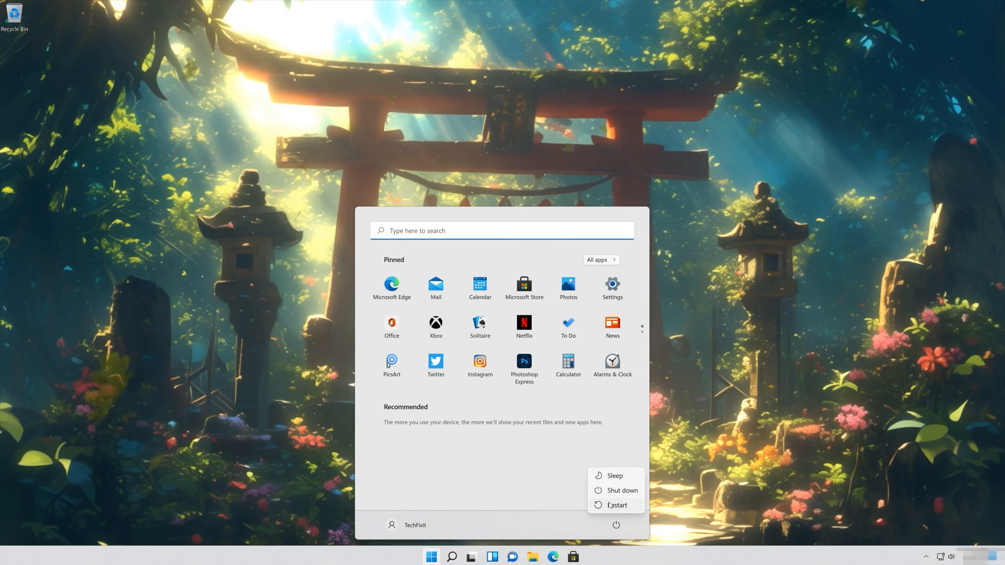